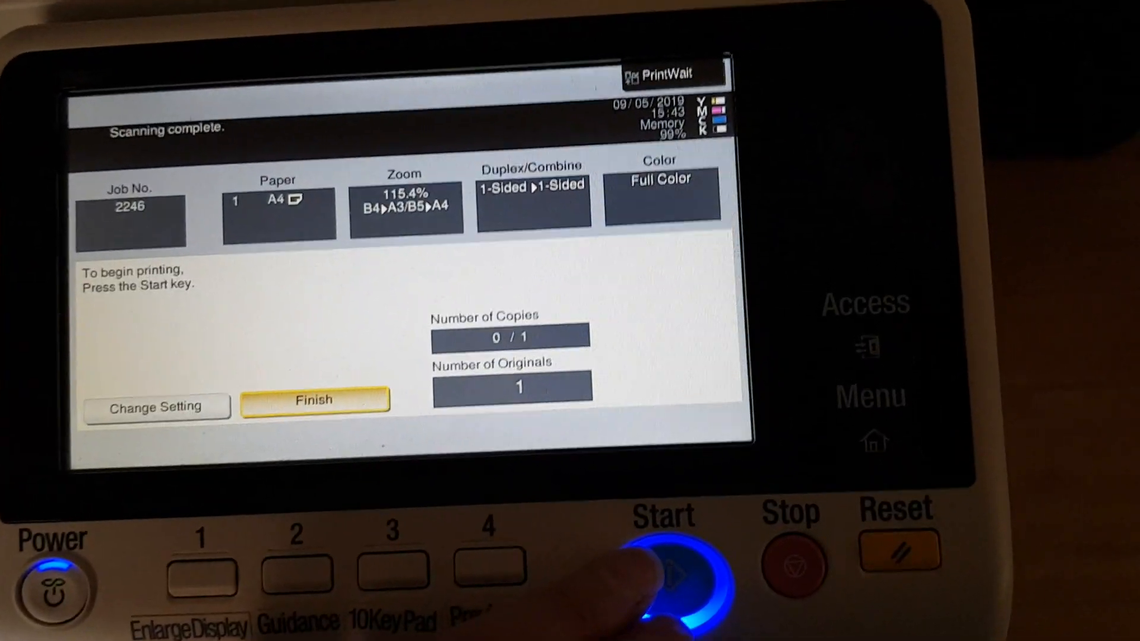
Start printing the scanned full-color 1-sided A4 copy job at 115.4% zoom.
click(660, 575)
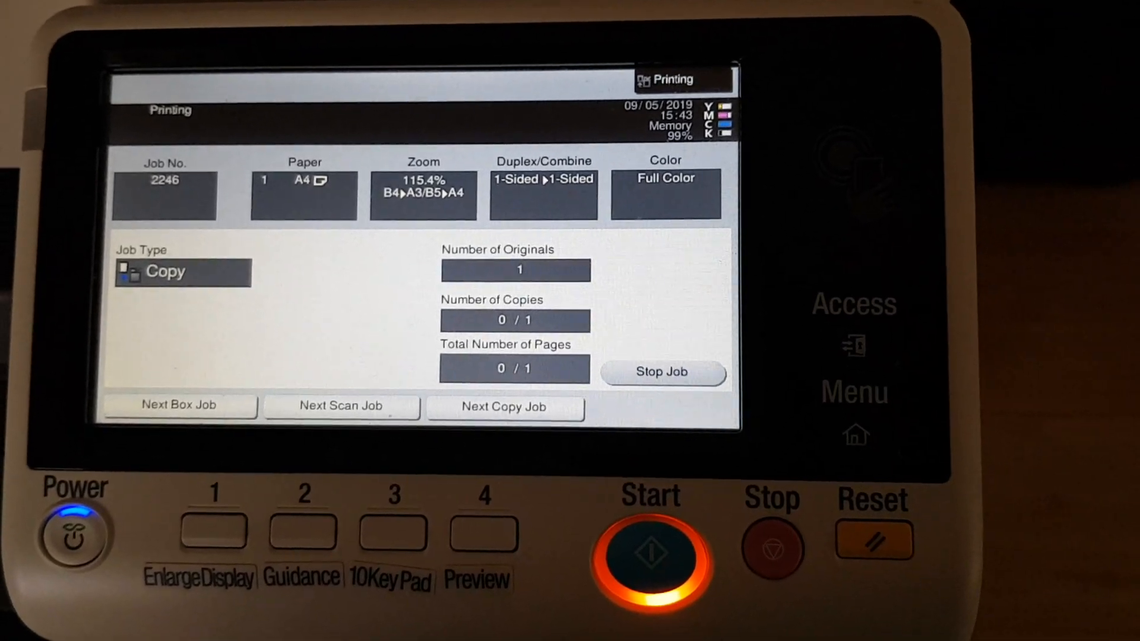